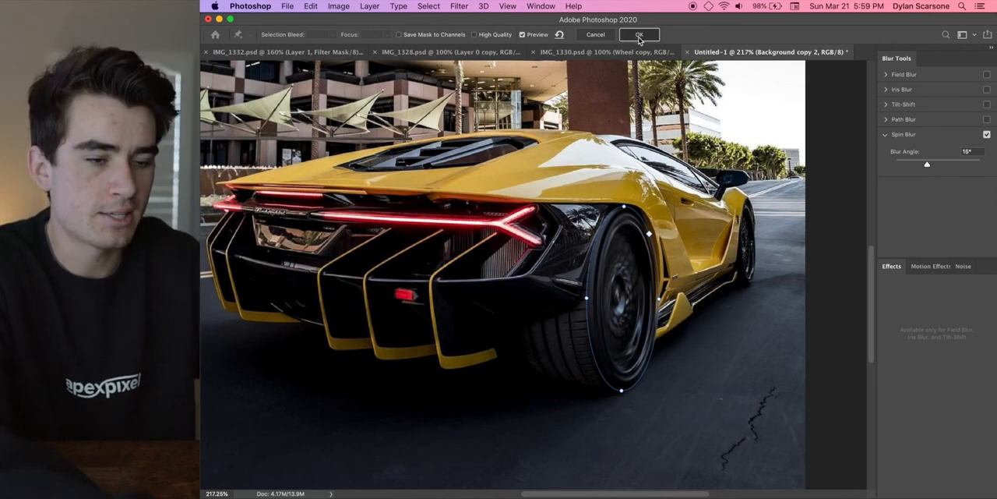
# Commit the blur gallery effect as a smart filter on Background copy 2.
pyautogui.click(639, 35)
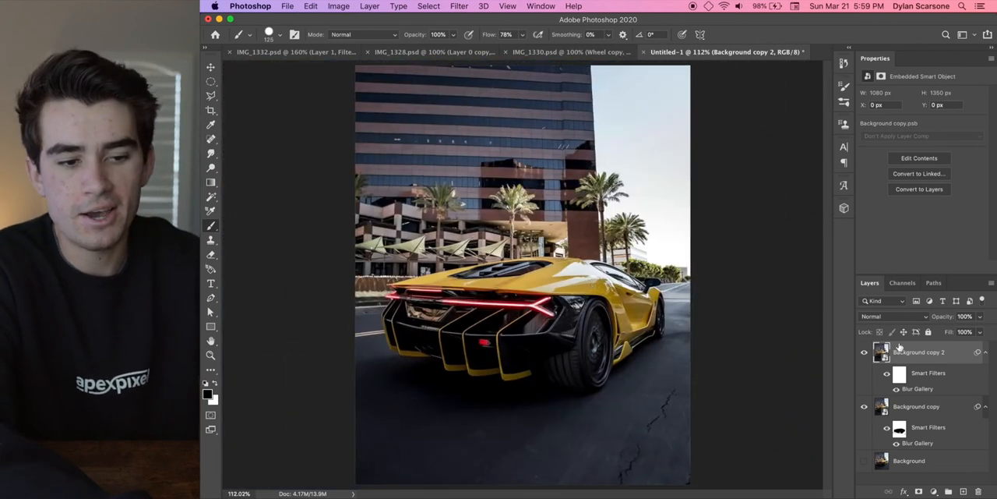
pyautogui.moveTo(498, 126)
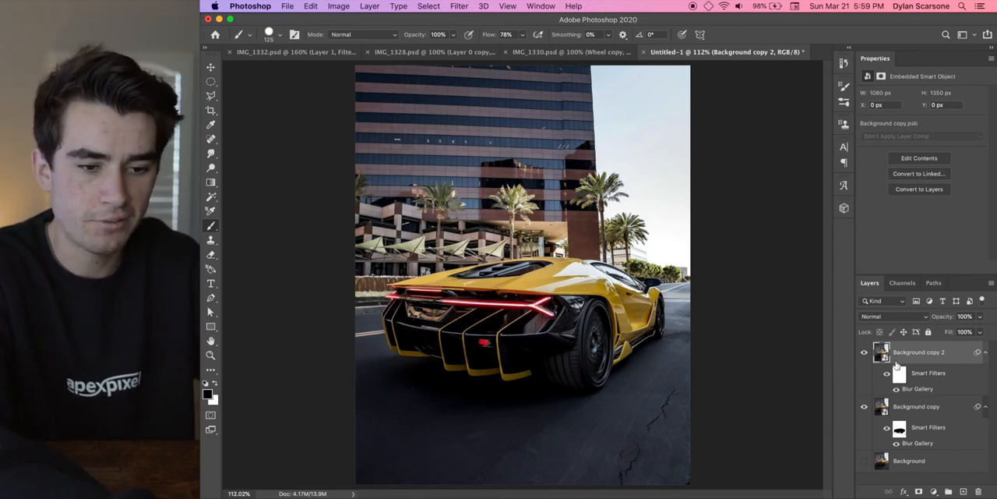
pyautogui.moveTo(943, 483)
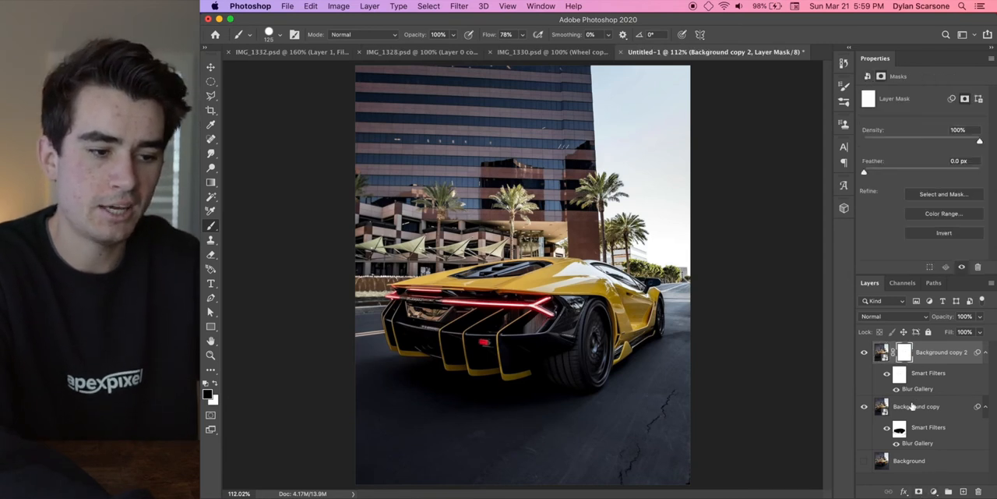
# Duplicate the photo layer to create Background copy 3 above the blurred layers.
pyautogui.press('Cmd+I')
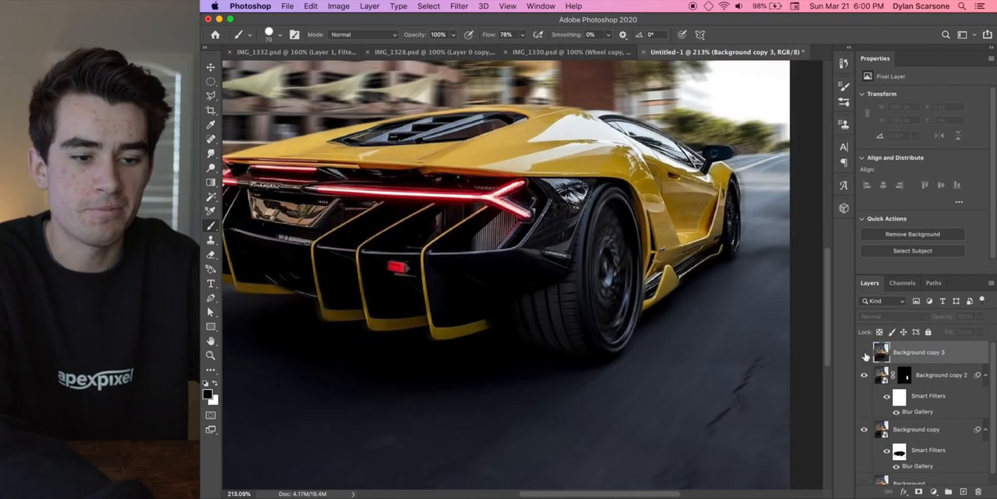
# Convert Background copy 3 for Smart Filters and start a Spin Blur on it.
pyautogui.click(471, 6)
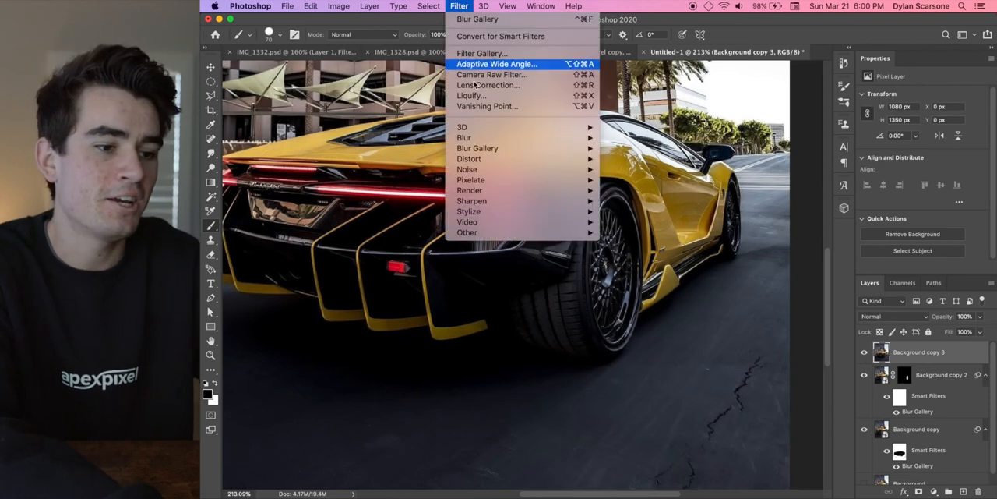
pyautogui.click(495, 64)
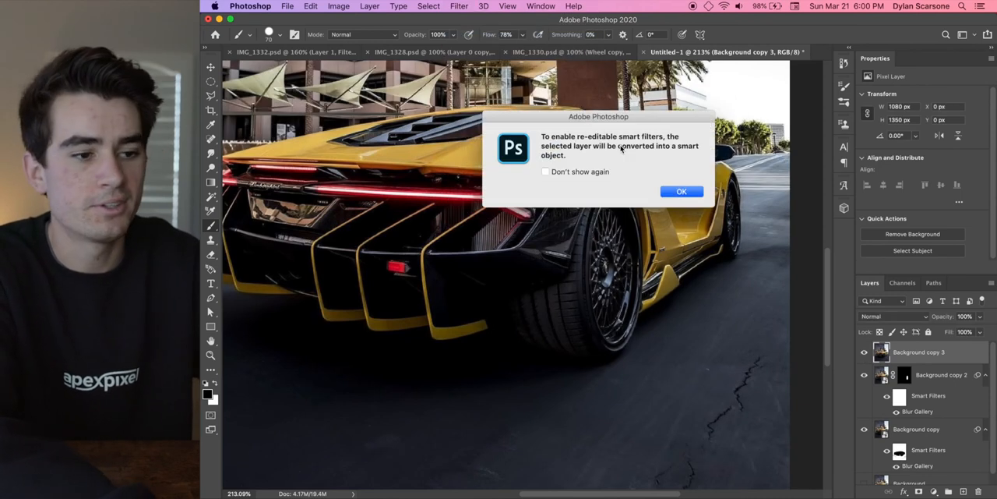
pyautogui.click(682, 190)
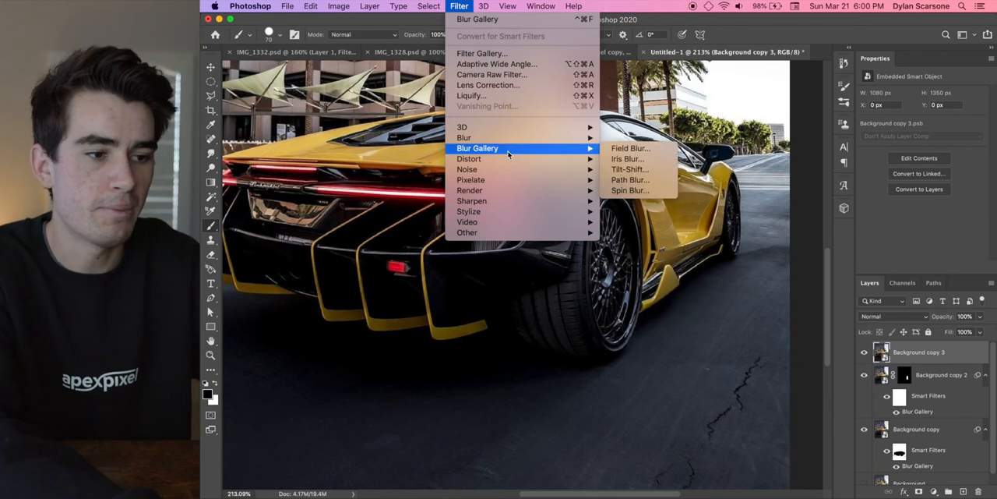
pyautogui.moveTo(631, 190)
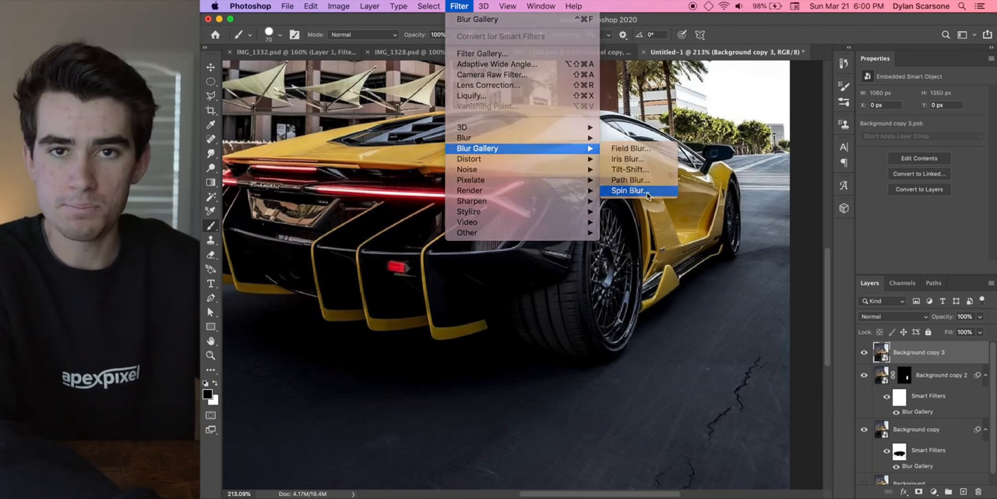
pyautogui.click(630, 190)
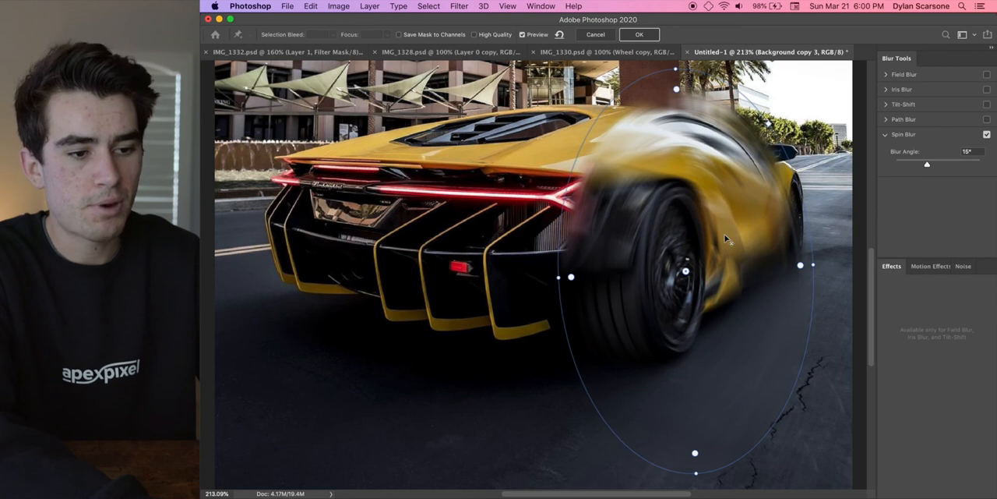
# Confirm the spin blur centred on the rear wheel hub.
pyautogui.click(639, 34)
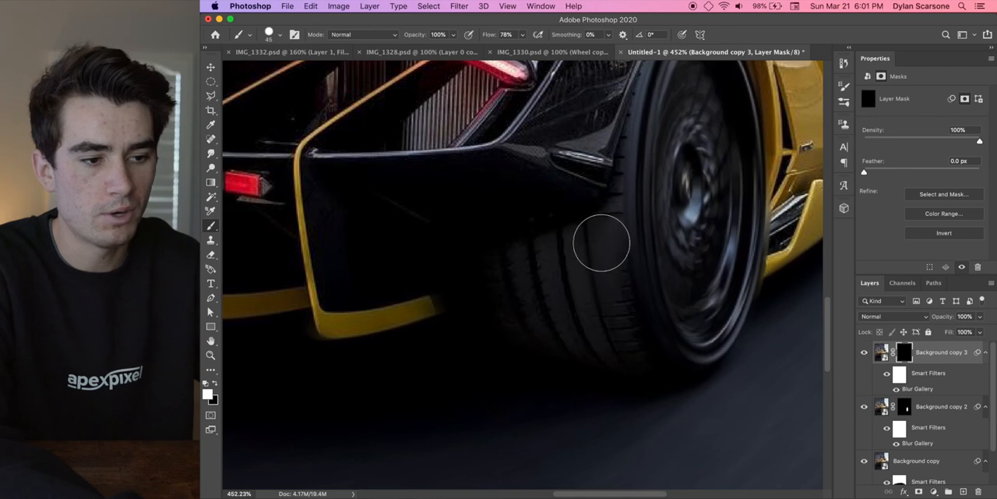
pyautogui.moveTo(540, 333)
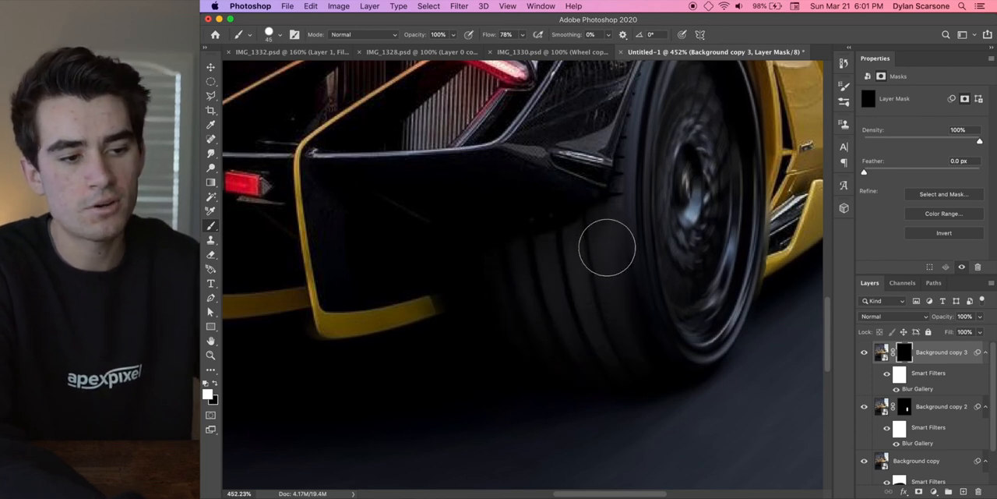
pyautogui.moveTo(611, 250)
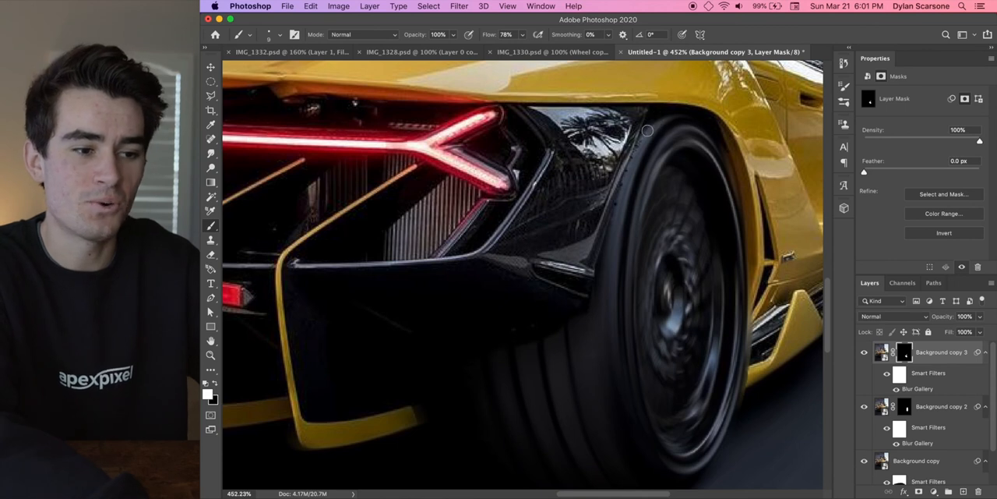
pyautogui.moveTo(626, 176)
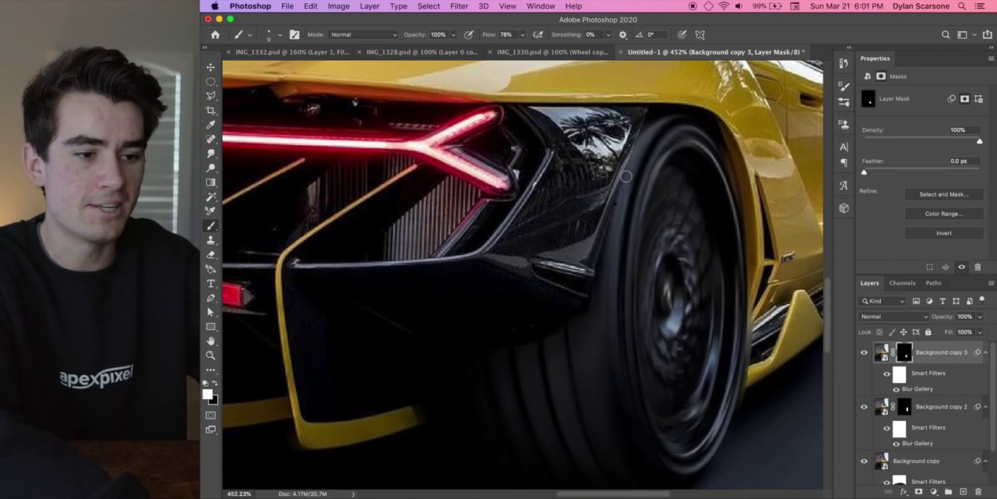